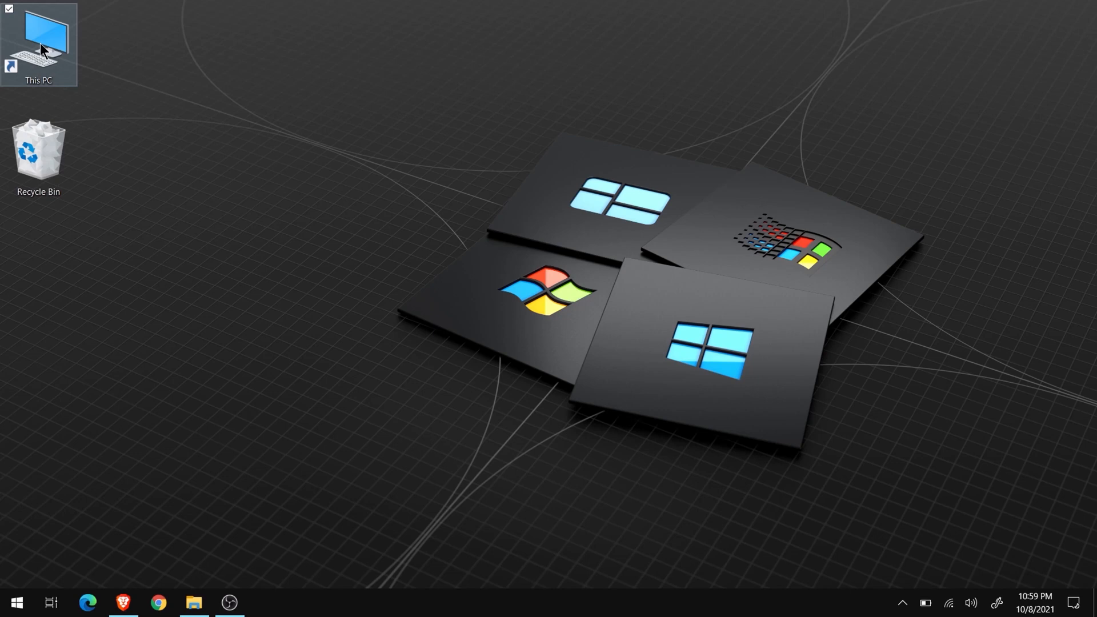
Launch setup.exe from the ESD-USB (D:) drive via This PC.
double_click(38, 42)
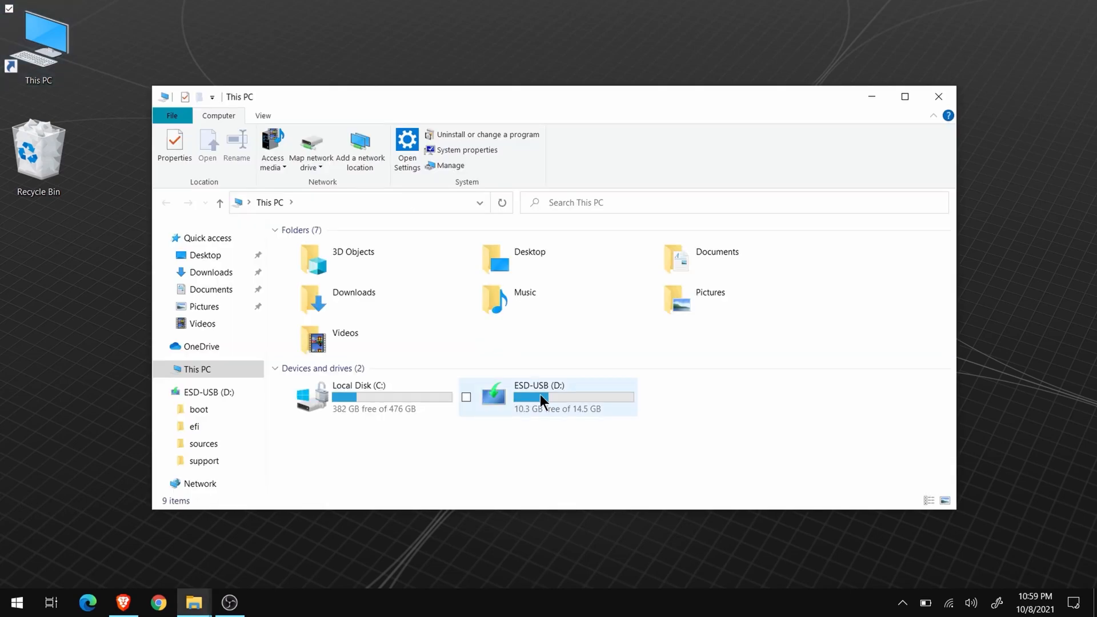
double_click(538, 396)
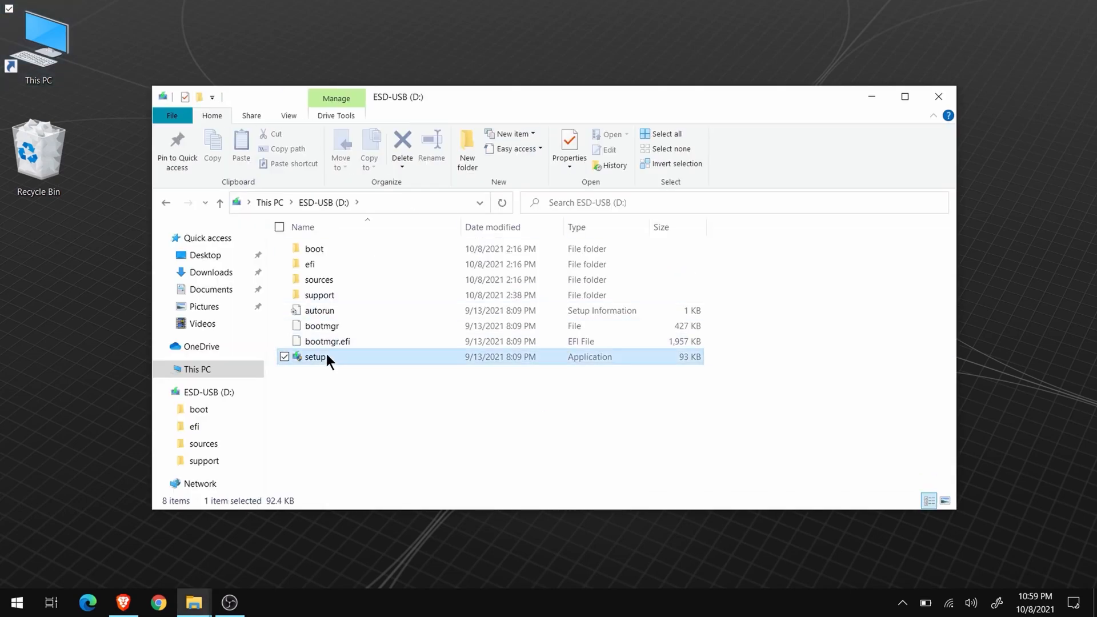
double_click(315, 356)
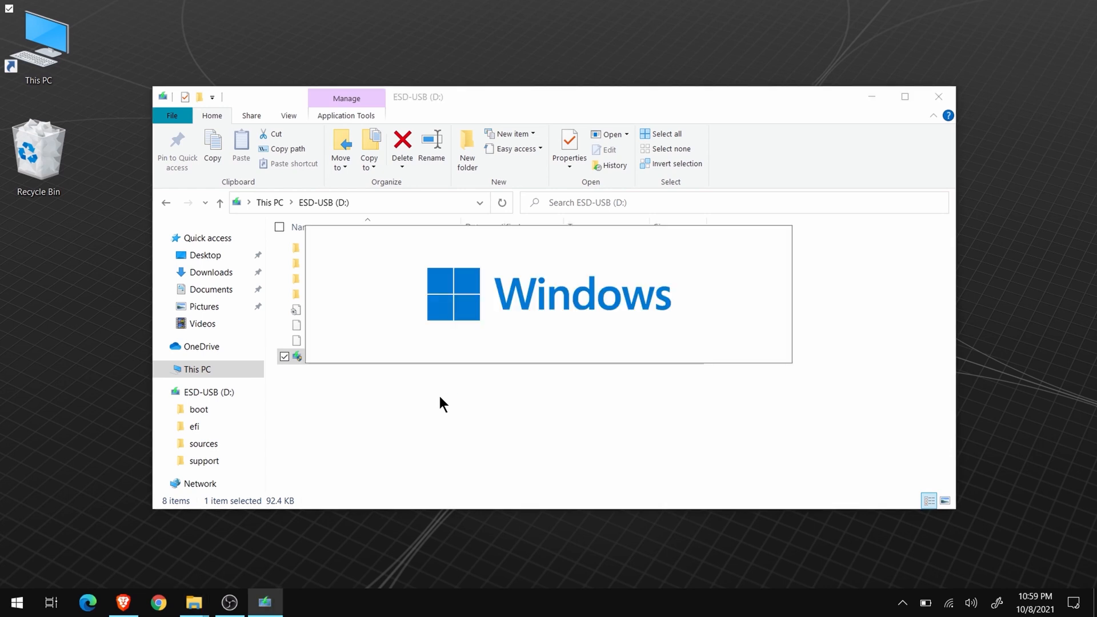
double_click(297, 356)
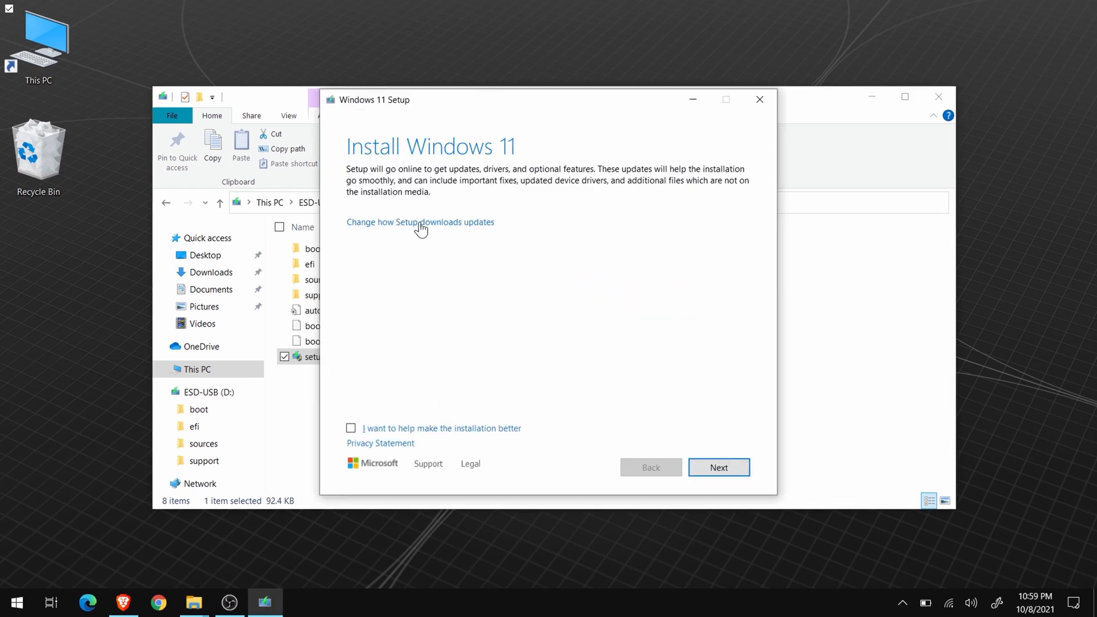
Continue past the Install Windows 11 page and accept the license terms.
left_click(718, 467)
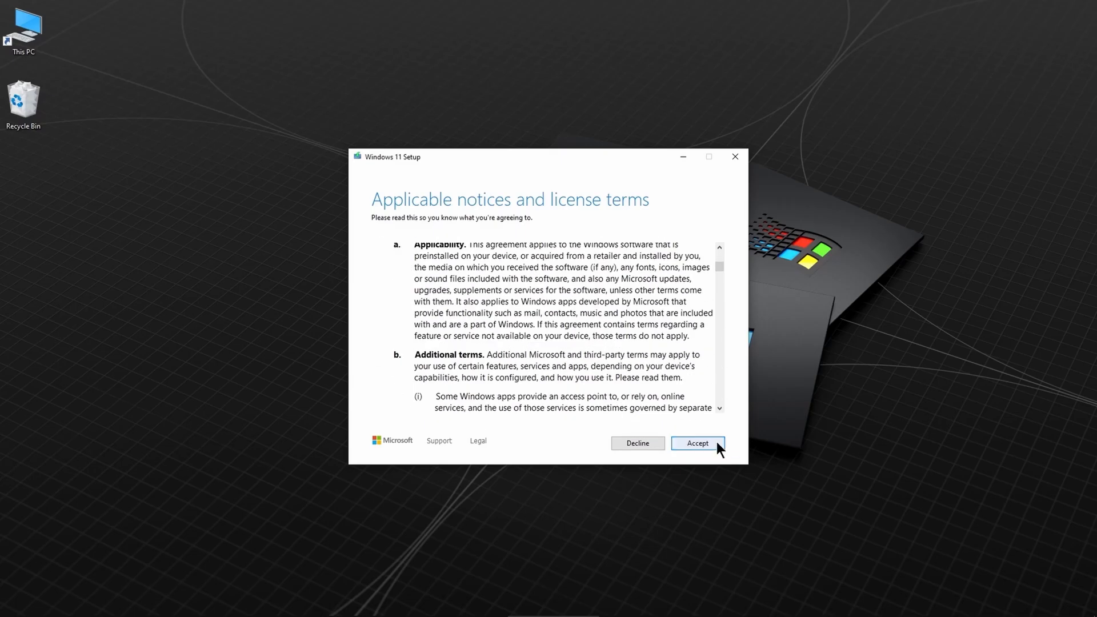
left_click(697, 442)
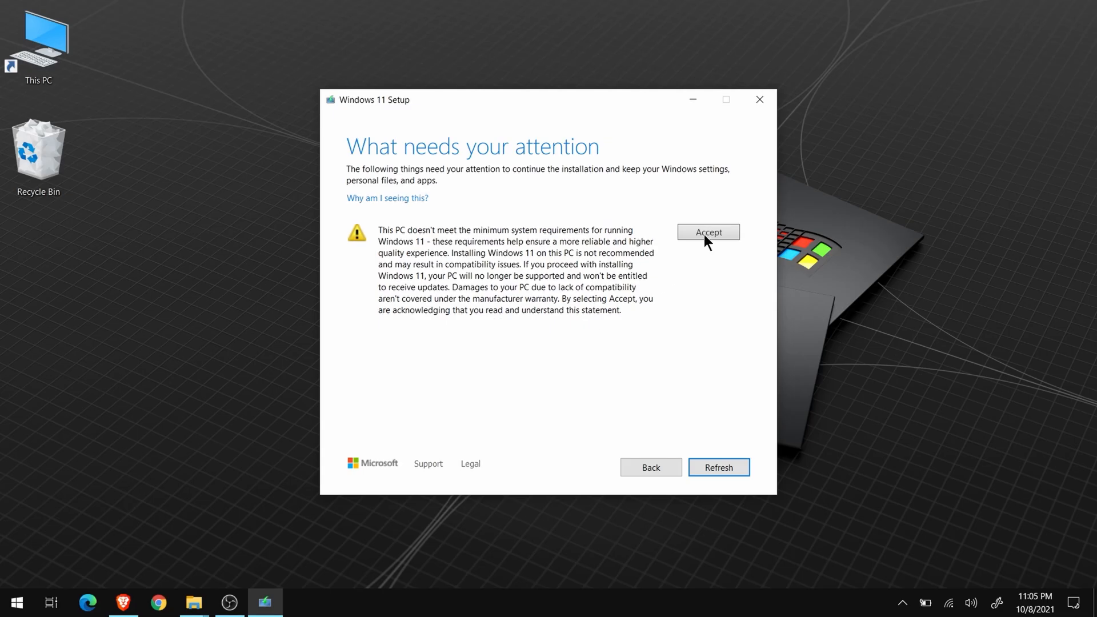
Accept the unsupported-PC warning and keep personal files and apps.
left_click(707, 232)
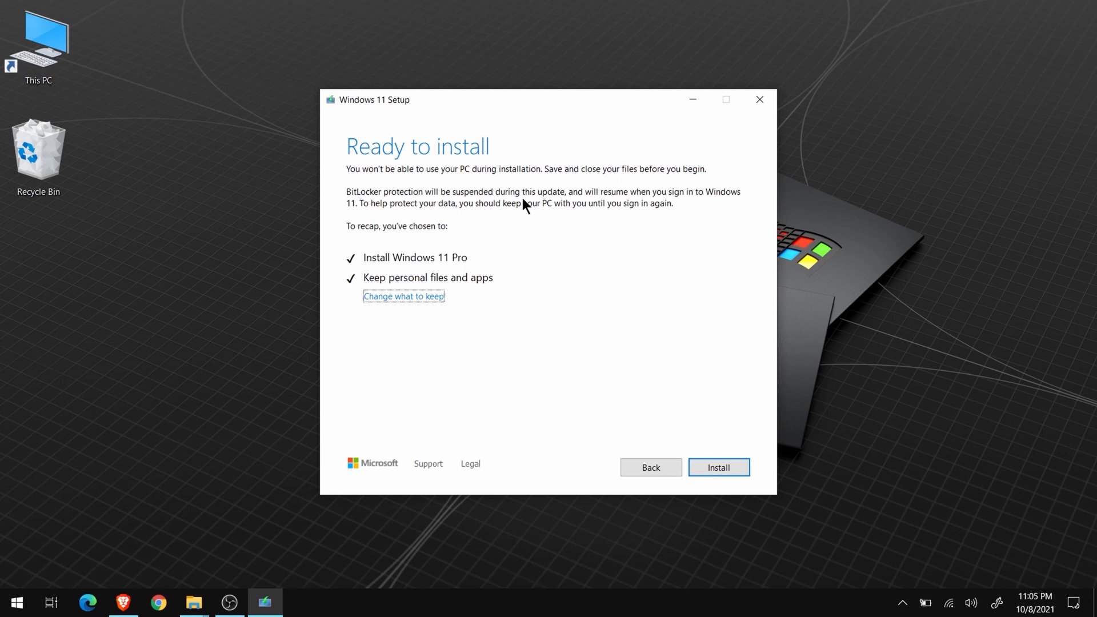
mouse_move(451, 243)
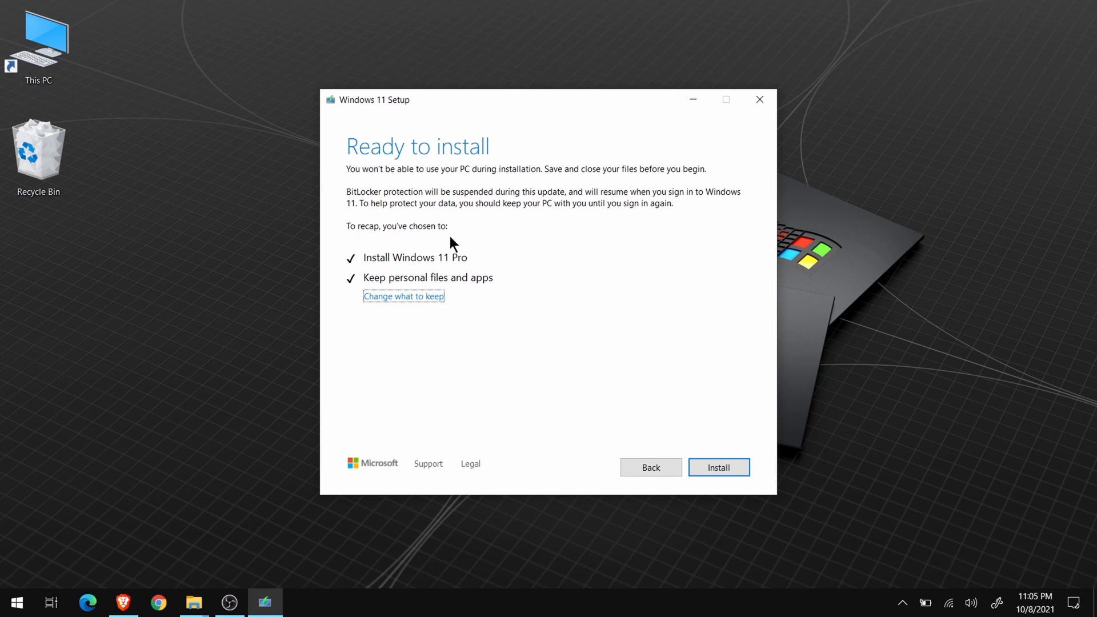
mouse_move(467, 259)
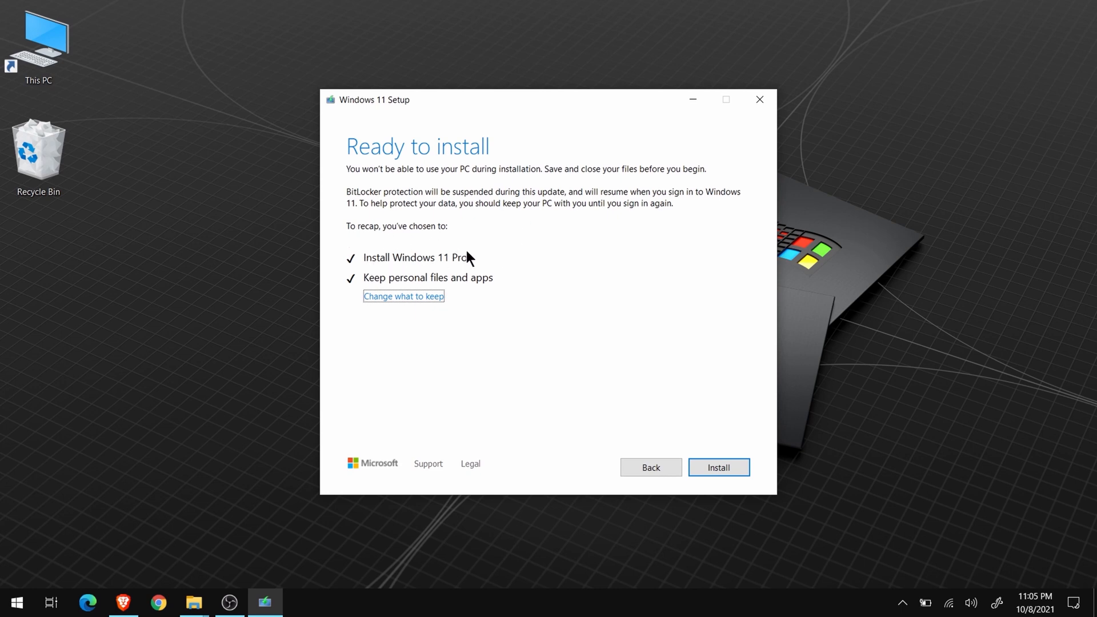
mouse_move(485, 287)
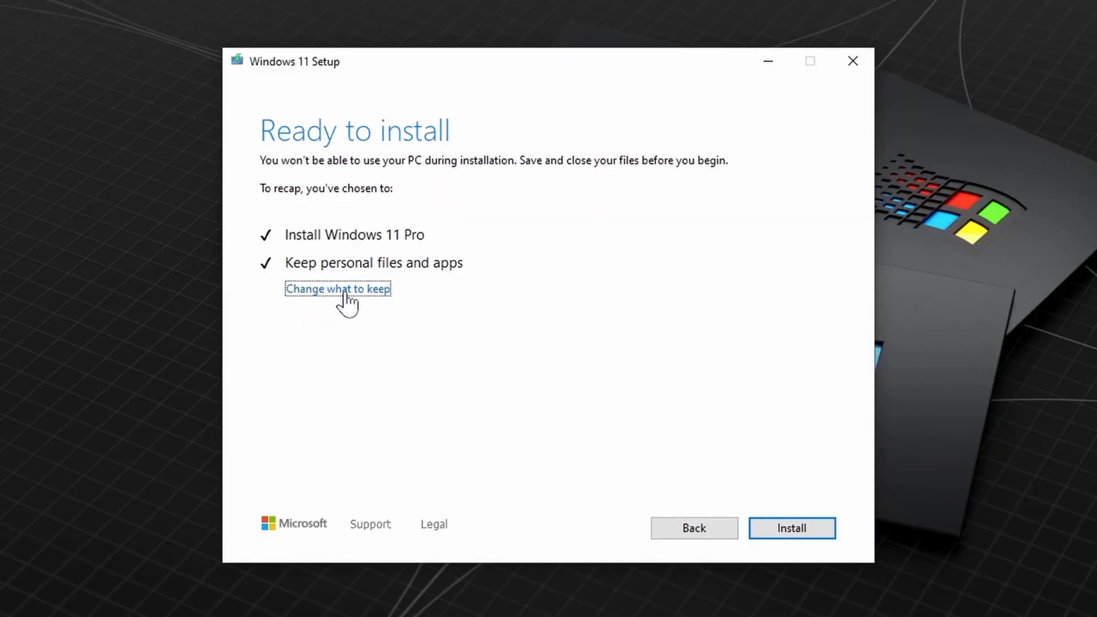
left_click(337, 289)
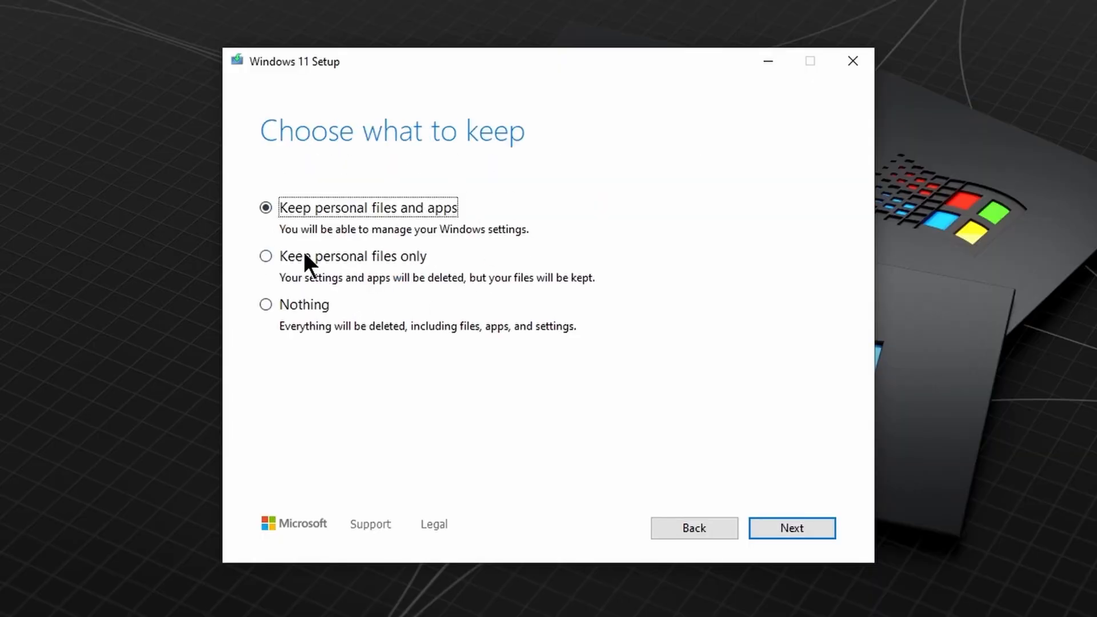
mouse_move(342, 315)
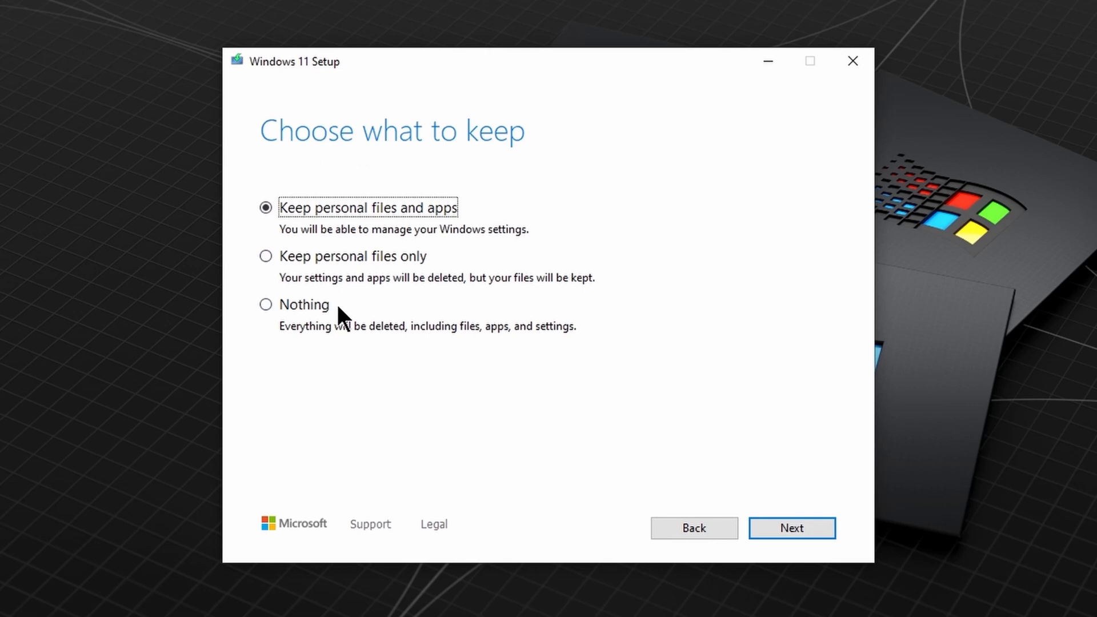
left_click(791, 527)
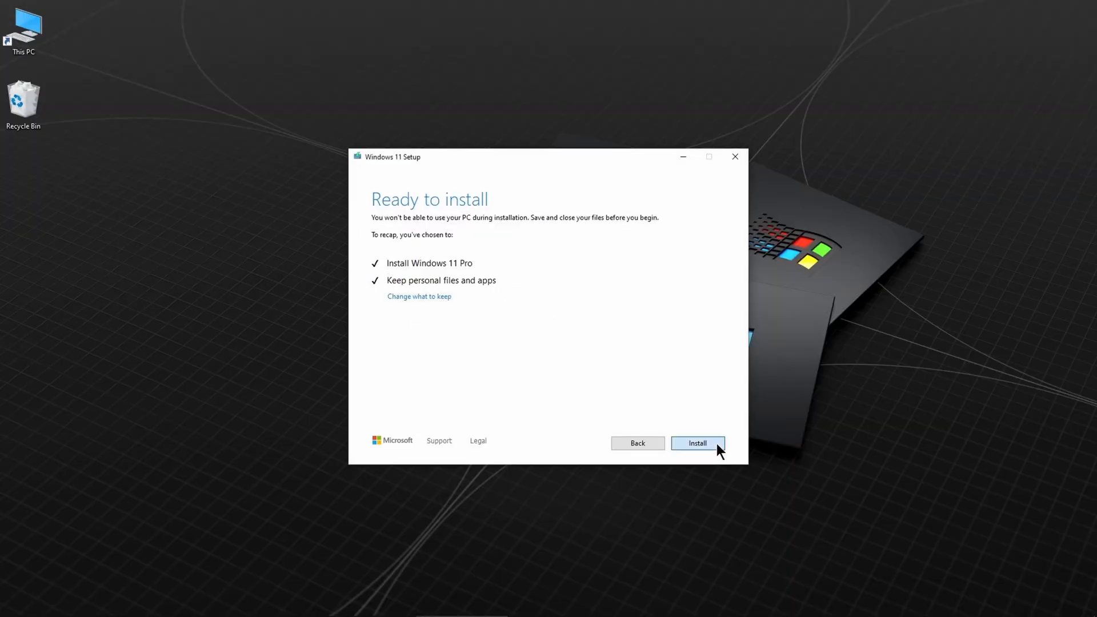
Start the Windows 11 Pro installation and let the upgrade finish.
left_click(697, 443)
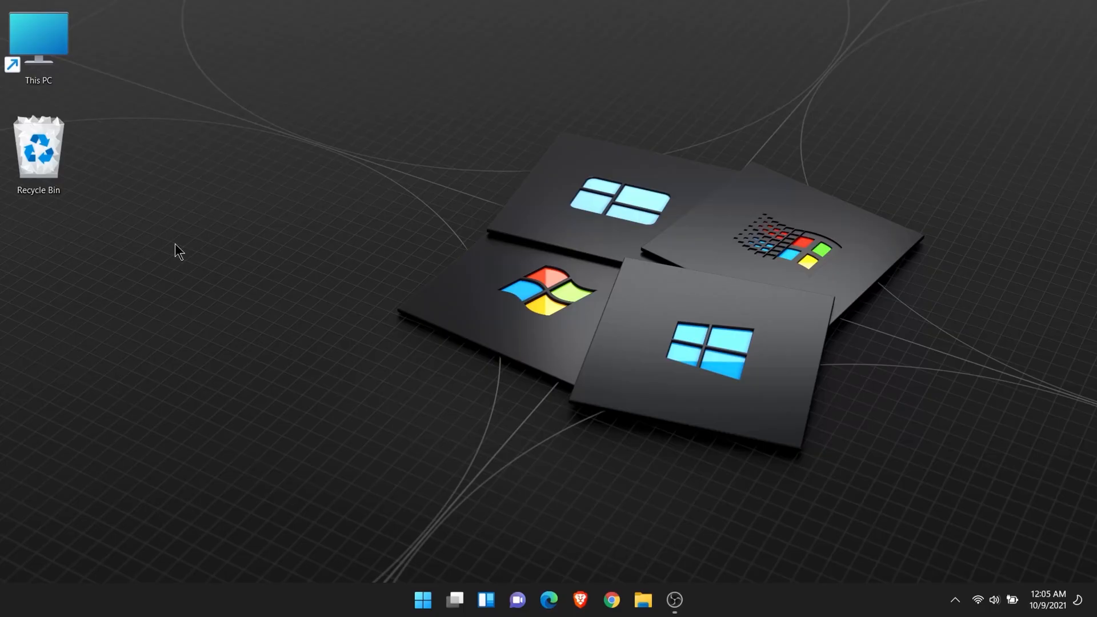
Open Personalize from the desktop menu and apply the dark Windows 11 theme.
right_click(177, 250)
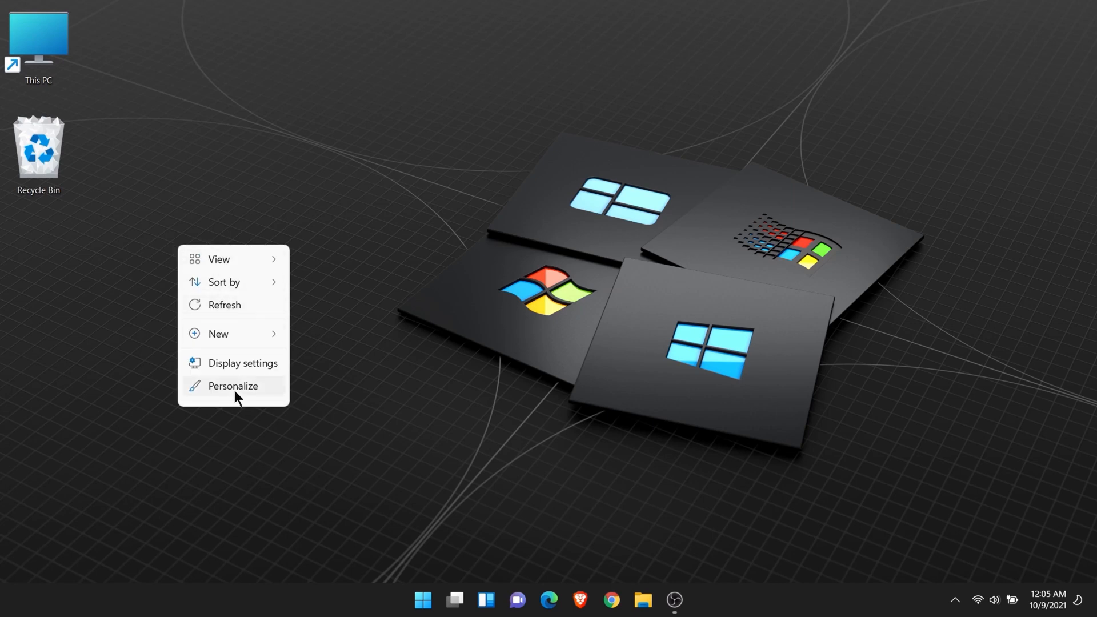
left_click(233, 385)
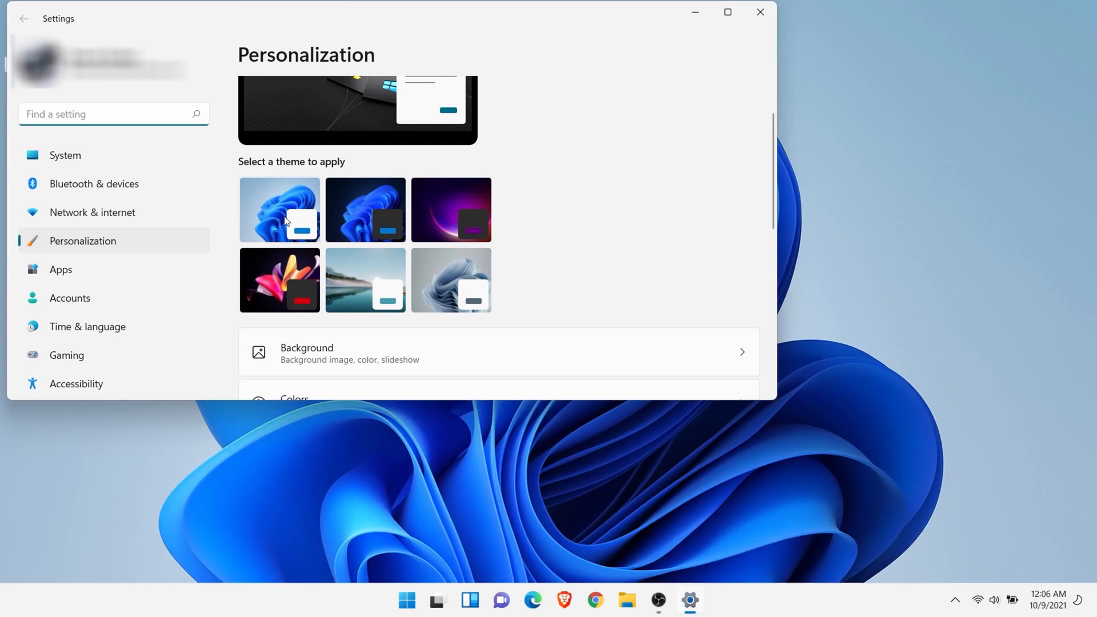
left_click(280, 209)
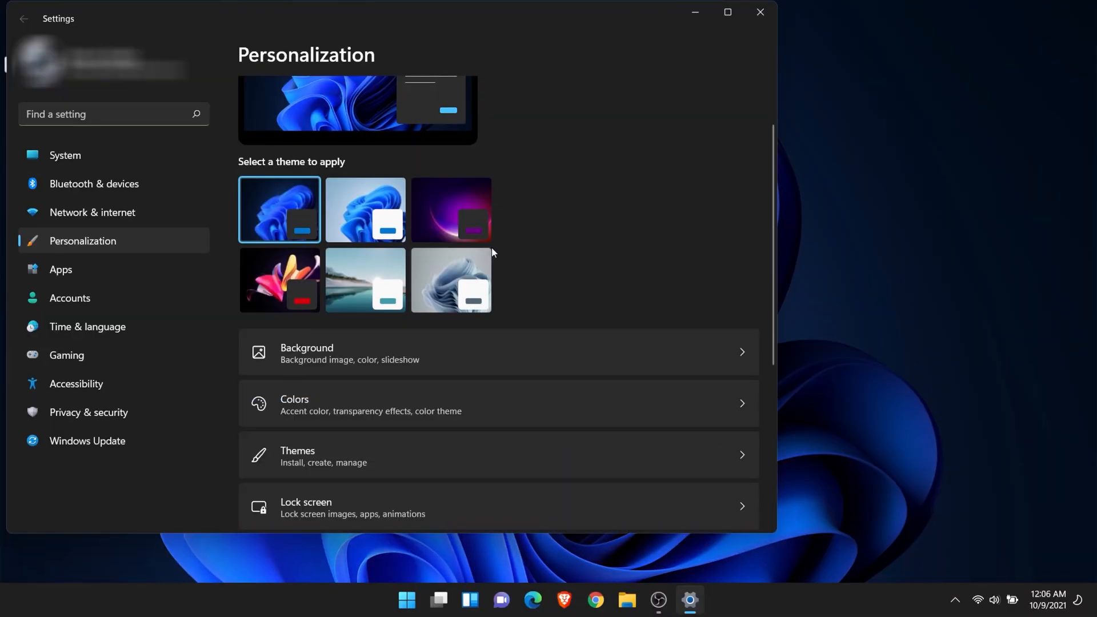